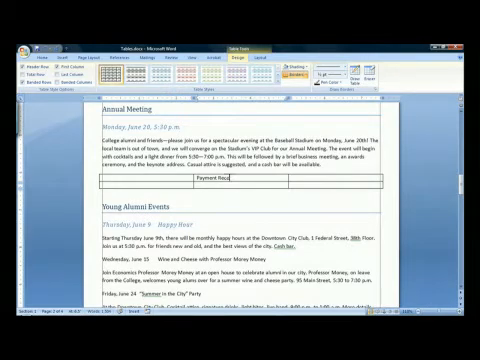
type("Received Before")
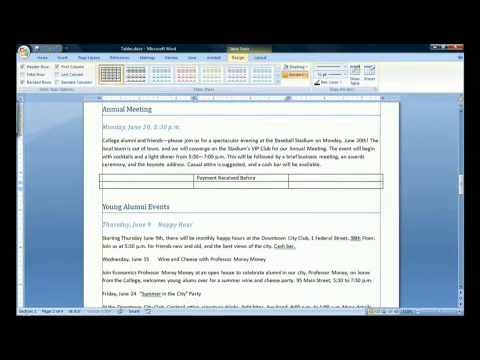
type("June 10")
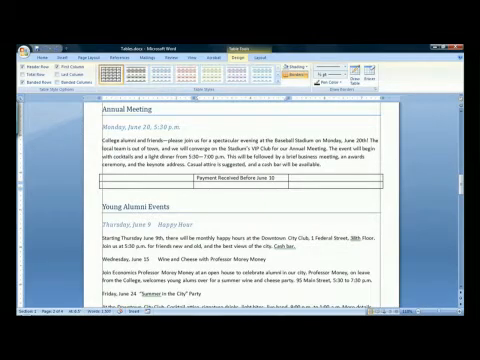
type("Payment Received After June 10")
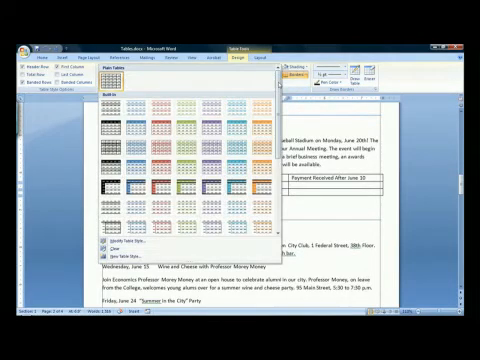
scroll("down", 3)
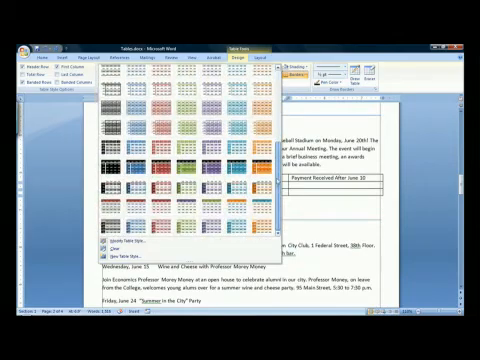